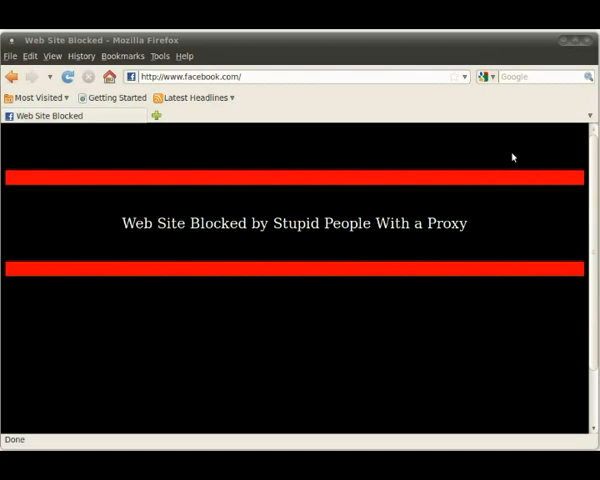
{"action": "mouse_move", "coordinate": [511, 177]}
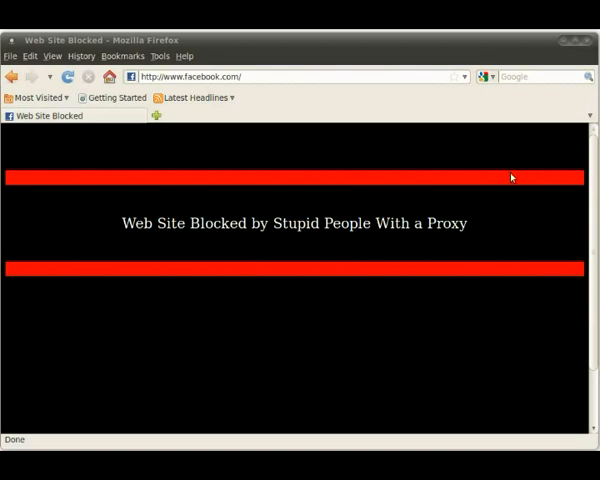
{"action": "mouse_move", "coordinate": [216, 204]}
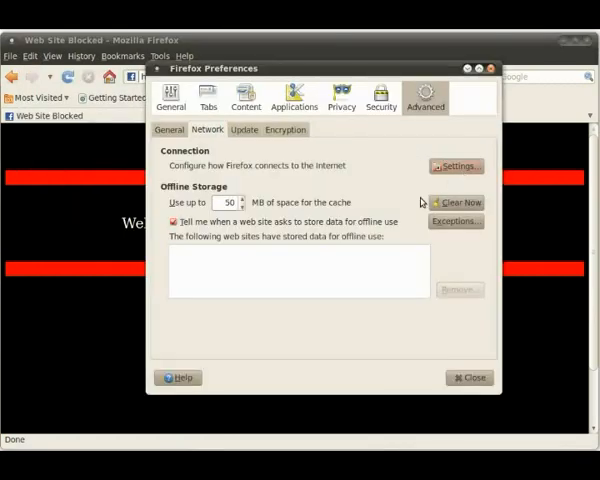
Step: Review Firefox's proxy connection settings in Preferences, then close the preferences window
{"action": "left_click", "coordinate": [454, 166]}
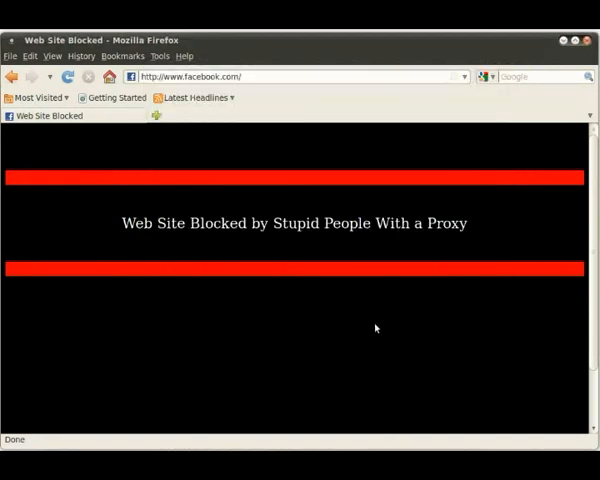
{"action": "left_click", "coordinate": [29, 55]}
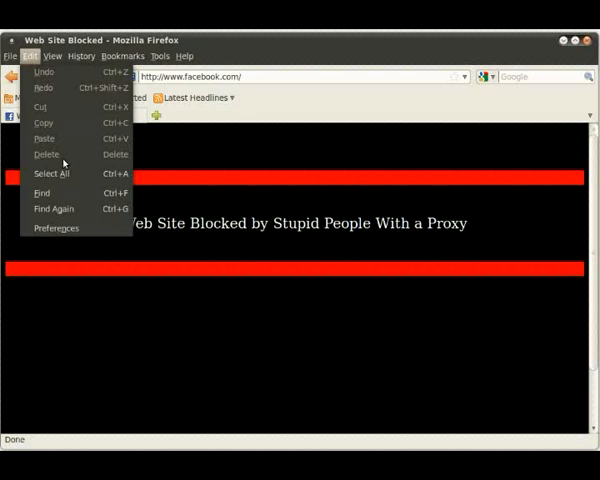
{"action": "left_click", "coordinate": [56, 227]}
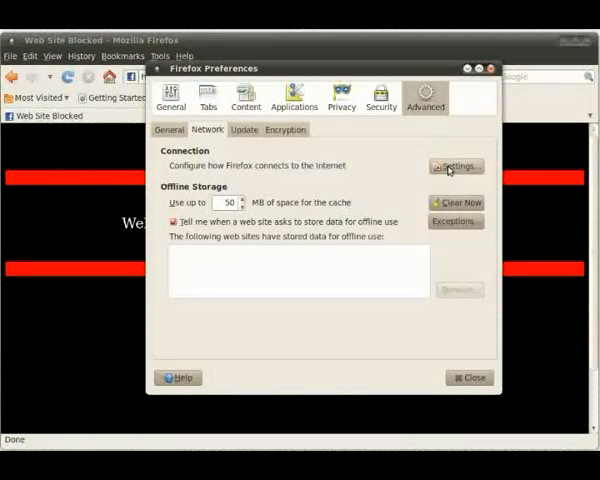
{"action": "left_click", "coordinate": [455, 166]}
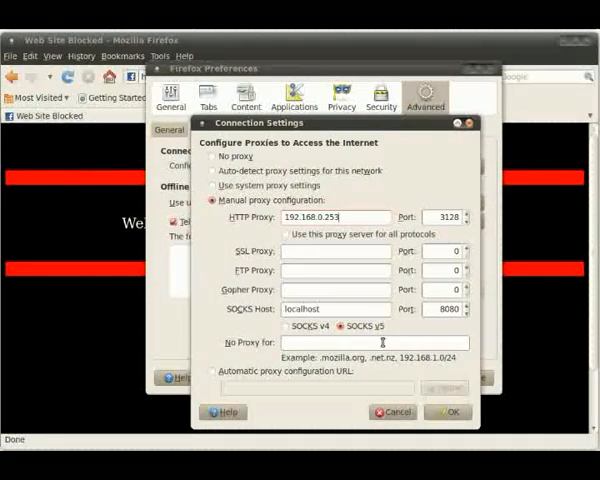
{"action": "left_click", "coordinate": [446, 411]}
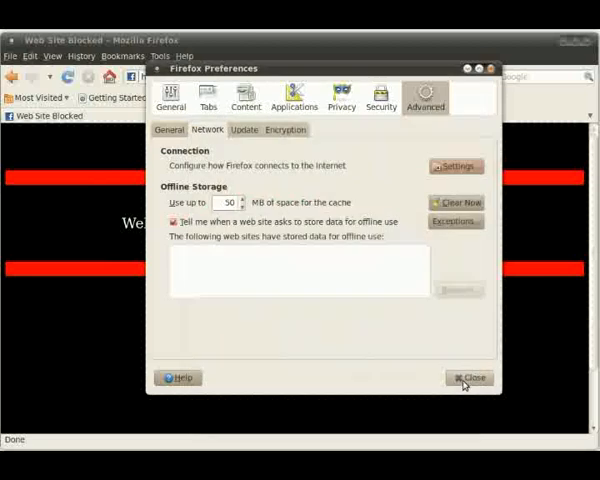
{"action": "left_click", "coordinate": [467, 378]}
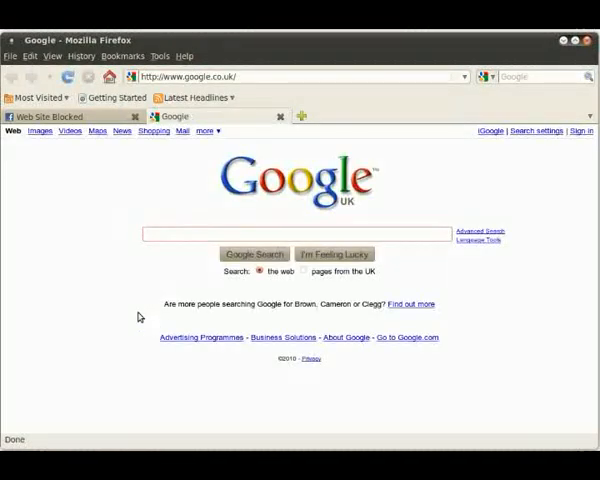
Step: Search Google for shell accounts, then for putty, reaching the PuTTY download page
{"action": "type", "text": "sh"}
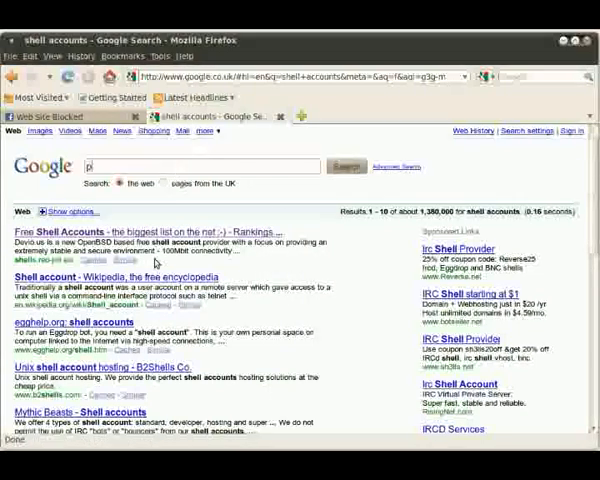
{"action": "type", "text": "putty"}
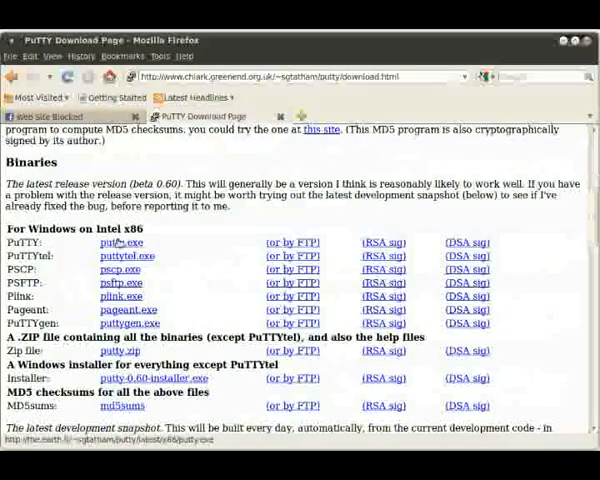
{"action": "scroll", "scroll_direction": "up", "scroll_amount": 3}
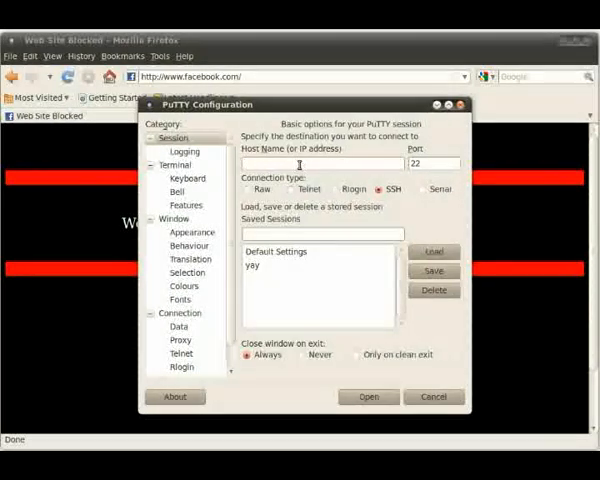
Step: Enter host this-proxy.kicks-ass.net with port 443, keeping SSH selected
{"action": "type", "text": "this-proxy.kicks-ass."}
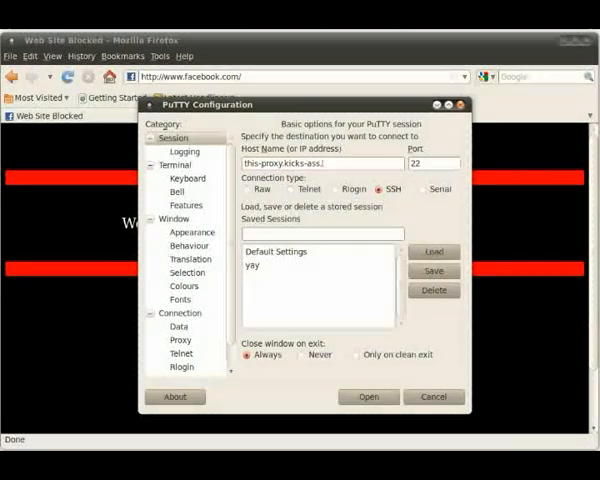
{"action": "type", "text": "443"}
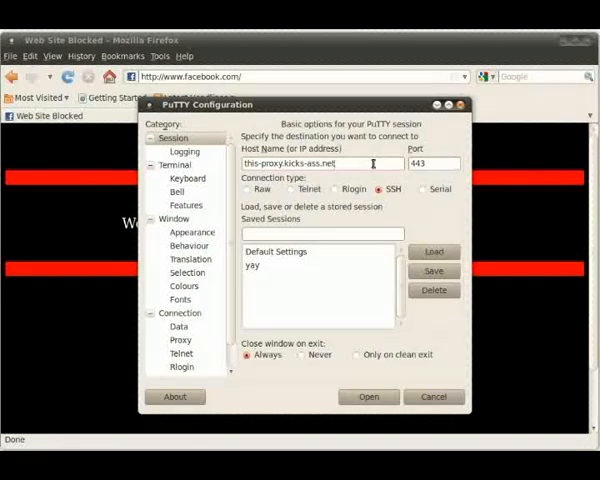
{"action": "mouse_move", "coordinate": [303, 188]}
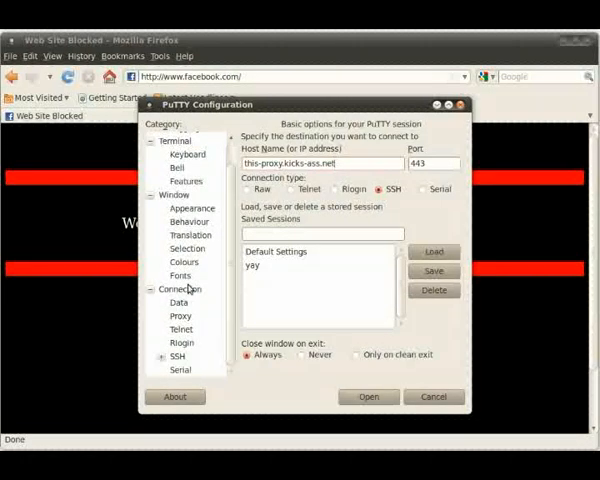
Step: Choose an HTTP proxy at 192.168.0.253, port 3128, under Connection > Proxy
{"action": "left_click", "coordinate": [180, 315]}
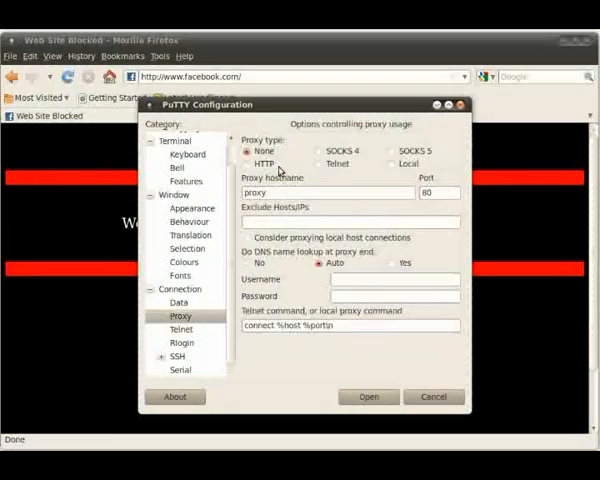
{"action": "left_click", "coordinate": [250, 163]}
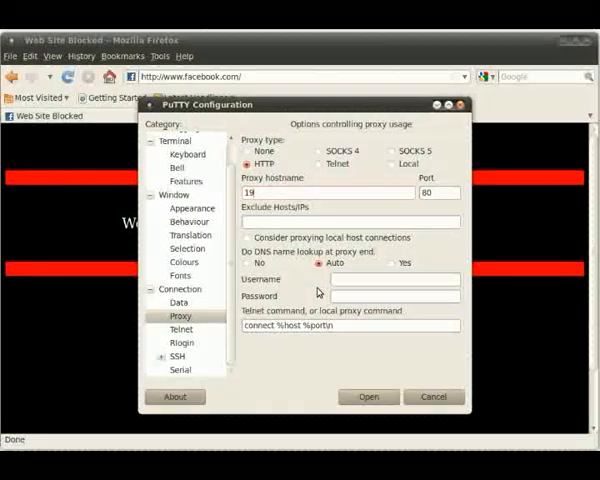
{"action": "type", "text": "92.168.0.253"}
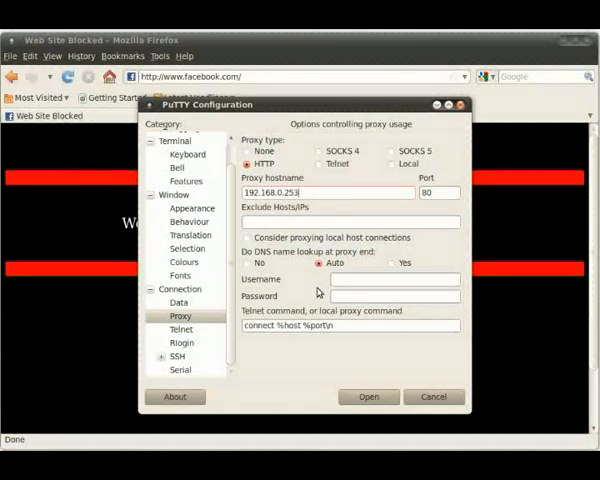
{"action": "type", "text": "312"}
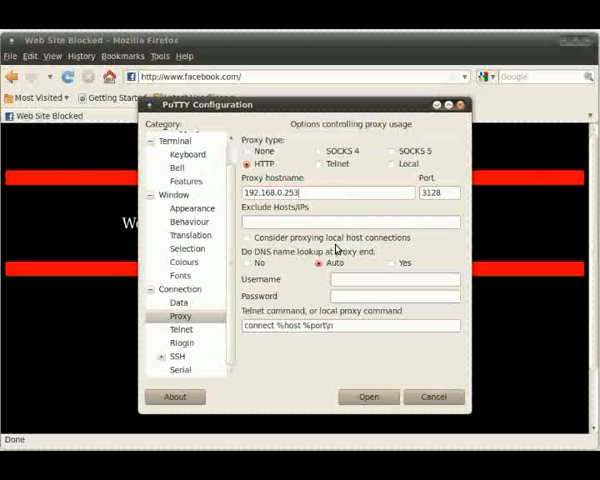
{"action": "left_click", "coordinate": [247, 237]}
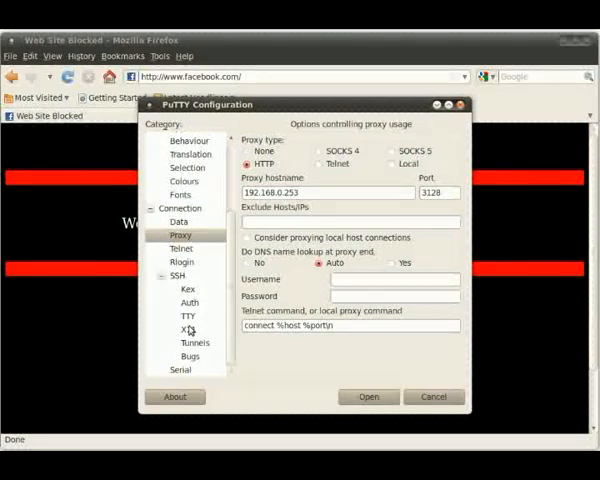
Step: Add a Dynamic tunnel with source port 1337 on the Tunnels page
{"action": "left_click", "coordinate": [194, 342]}
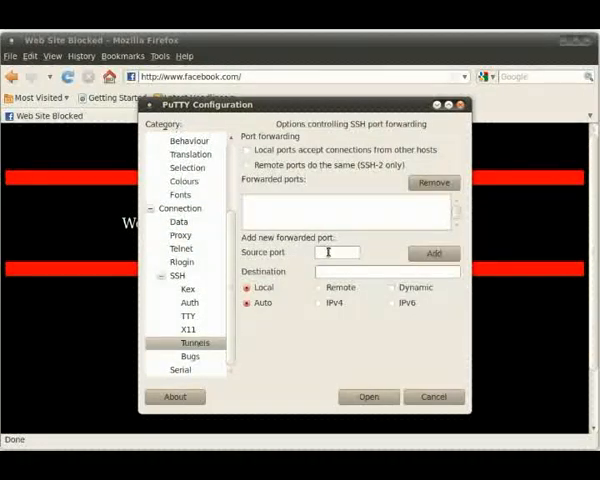
{"action": "type", "text": "1337"}
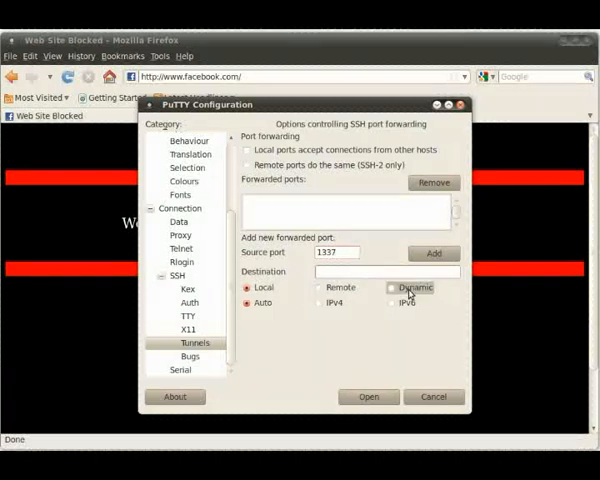
{"action": "left_click", "coordinate": [393, 288]}
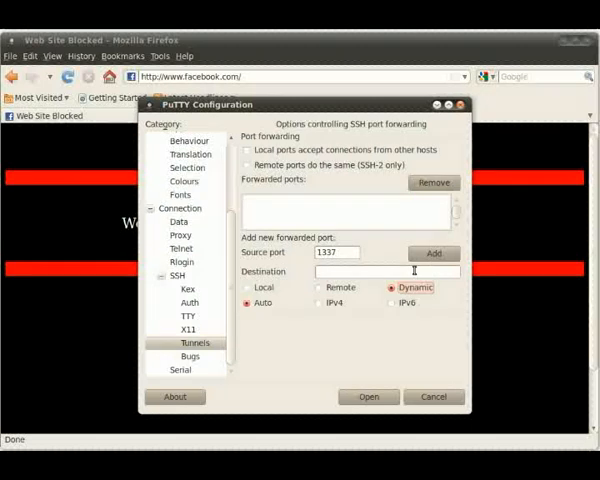
{"action": "left_click", "coordinate": [433, 253]}
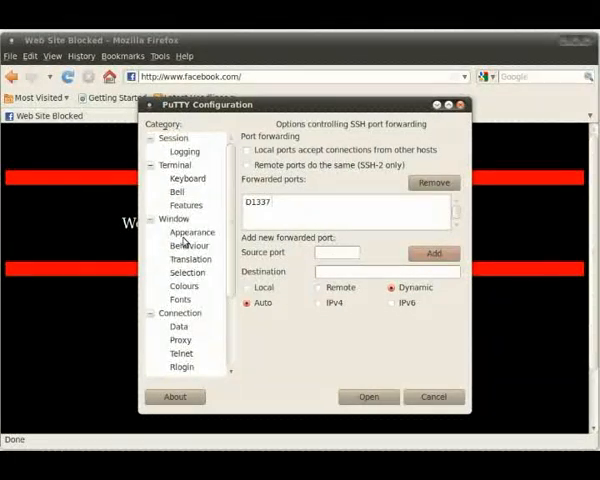
{"action": "left_click", "coordinate": [171, 138]}
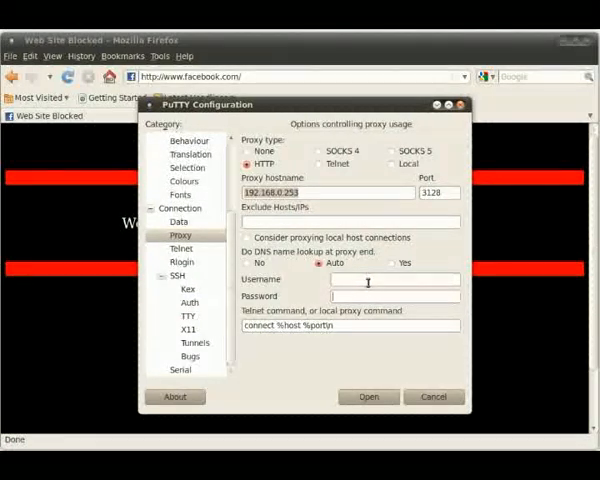
Step: Return to the Tunnels page and reselect Dynamic forwarding for port 1337
{"action": "left_click", "coordinate": [191, 343]}
{"action": "type", "text": "1337"}
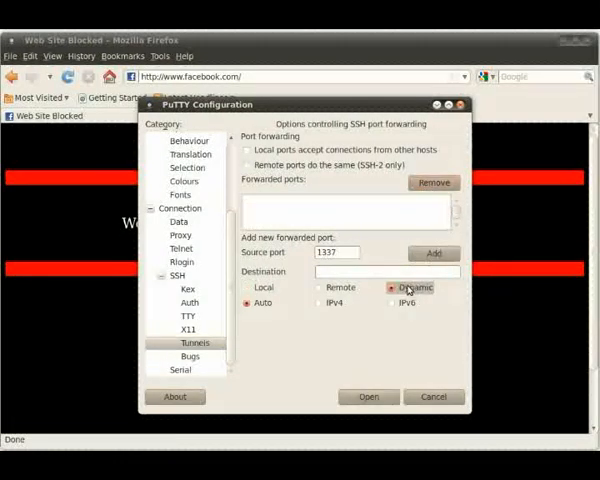
{"action": "left_click", "coordinate": [433, 252]}
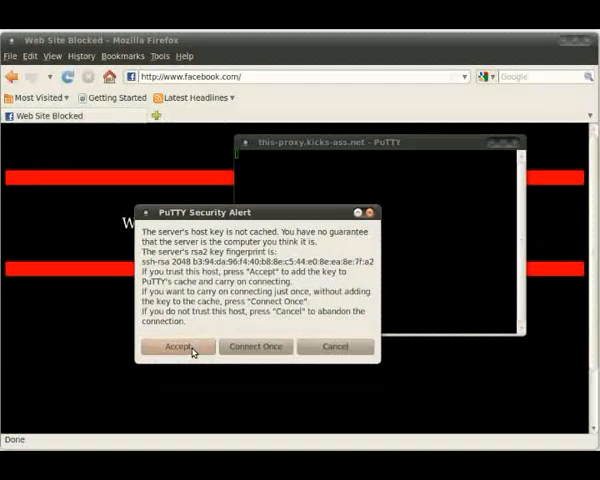
Step: Accept the server's host key and type the username at the login prompt
{"action": "left_click", "coordinate": [176, 347]}
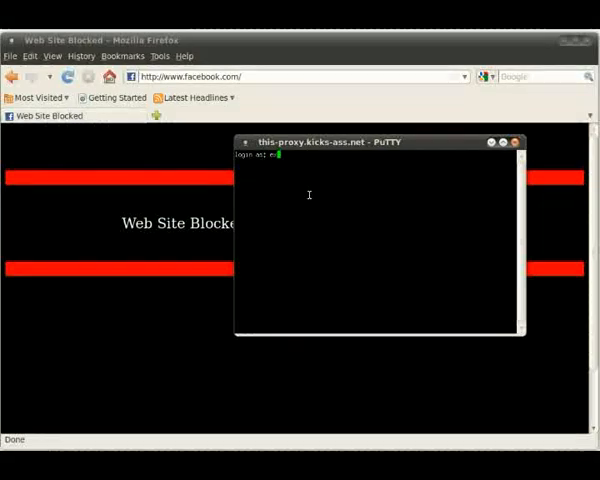
{"action": "type", "text": "xample"}
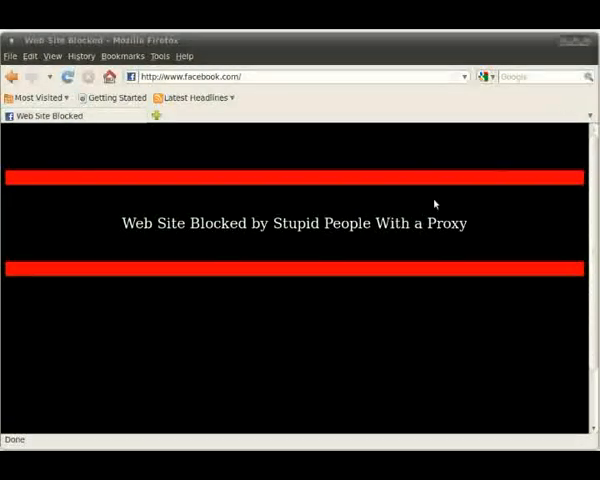
{"action": "mouse_move", "coordinate": [161, 157]}
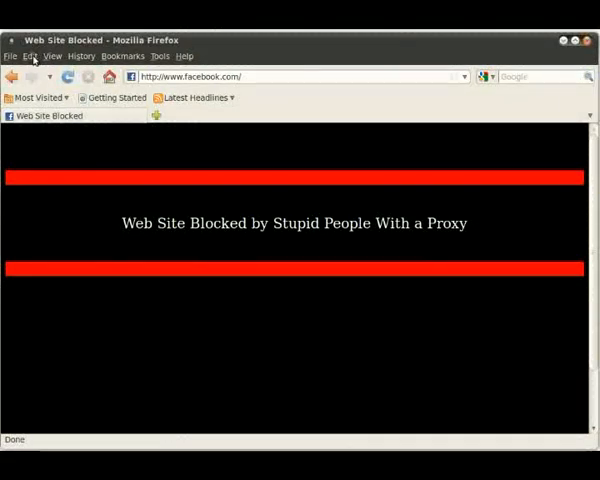
Step: Set Firefox's manual proxy to SOCKS v5 host localhost, port 1337
{"action": "left_click", "coordinate": [29, 55]}
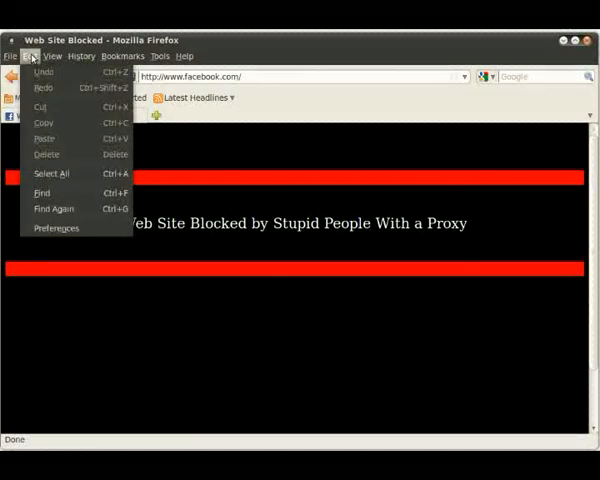
{"action": "left_click", "coordinate": [59, 228]}
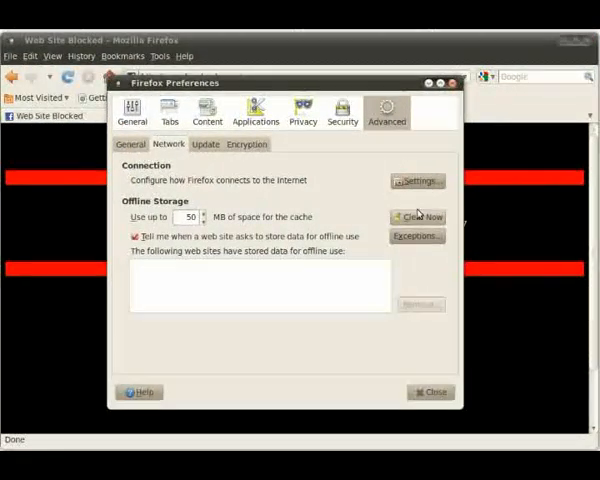
{"action": "left_click", "coordinate": [415, 181]}
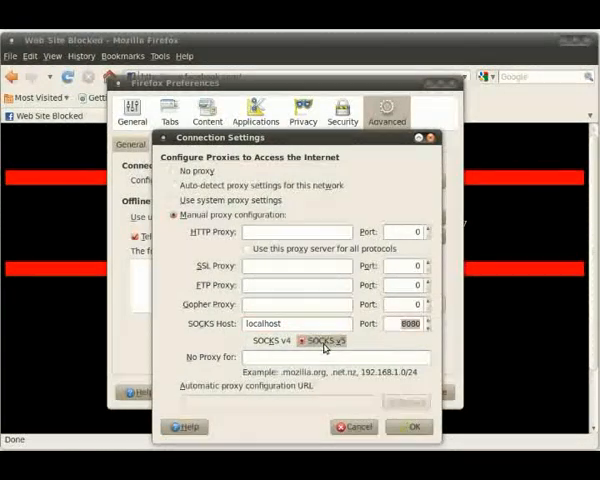
{"action": "type", "text": "1337"}
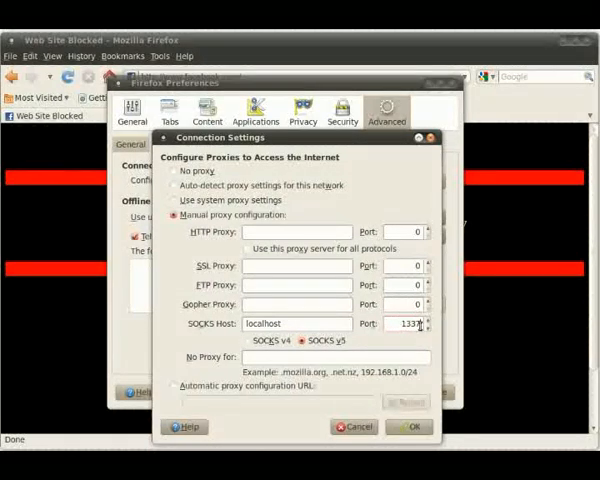
{"action": "left_click", "coordinate": [411, 427]}
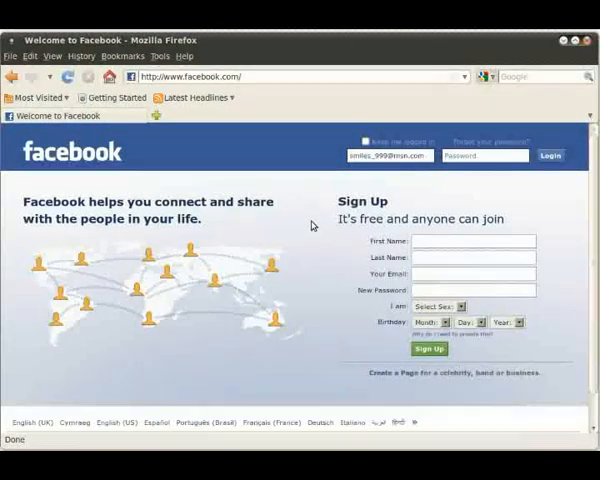
{"action": "mouse_move", "coordinate": [269, 242]}
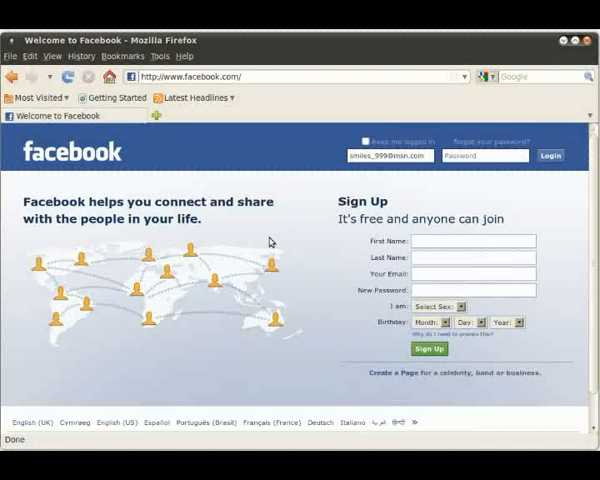
{"action": "mouse_move", "coordinate": [295, 222]}
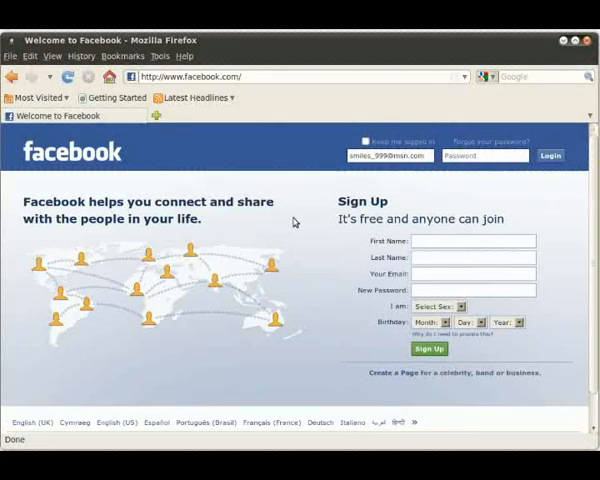
{"action": "mouse_move", "coordinate": [311, 244]}
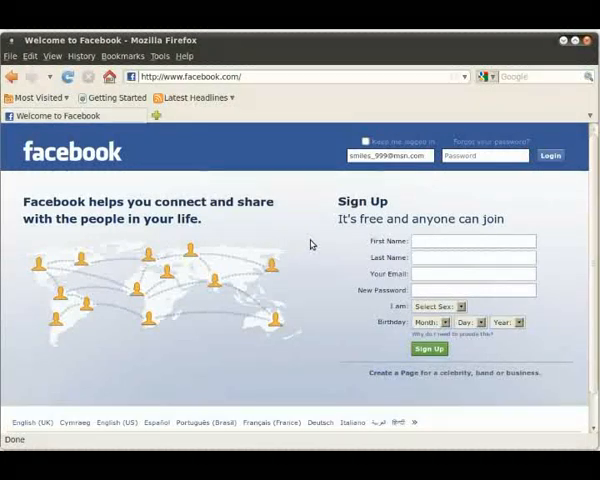
{"action": "mouse_move", "coordinate": [299, 198]}
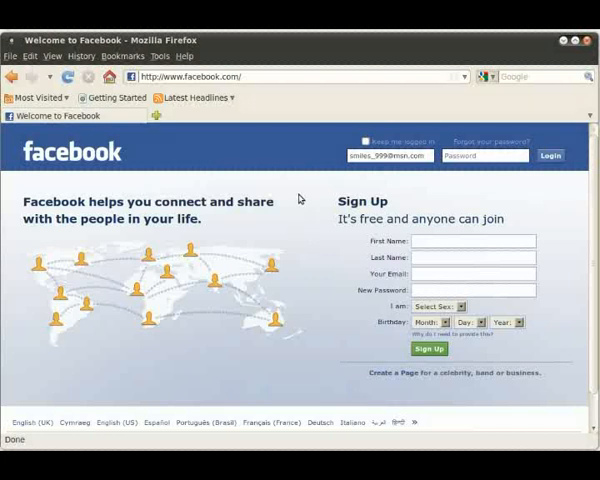
{"action": "mouse_move", "coordinate": [267, 260]}
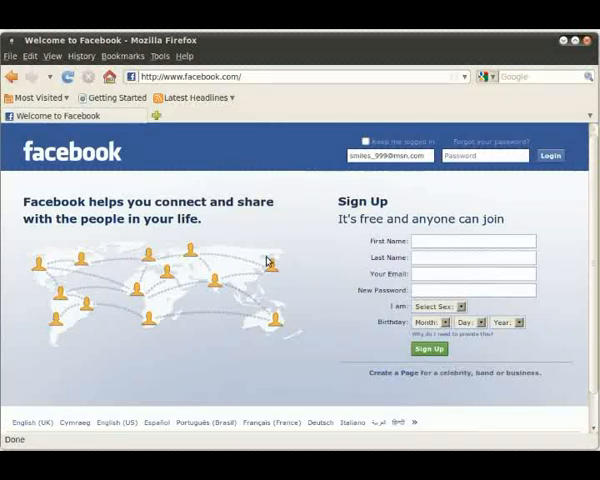
{"action": "mouse_move", "coordinate": [267, 293]}
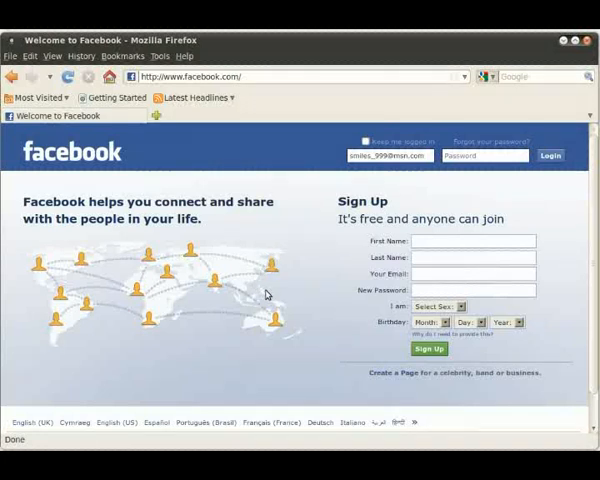